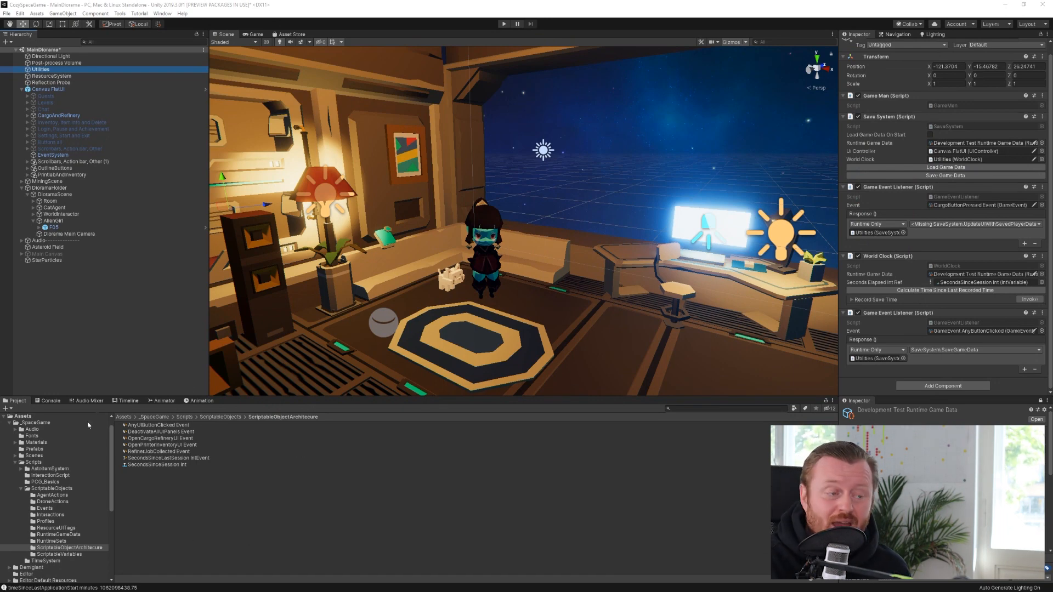
mouse_move(564, 438)
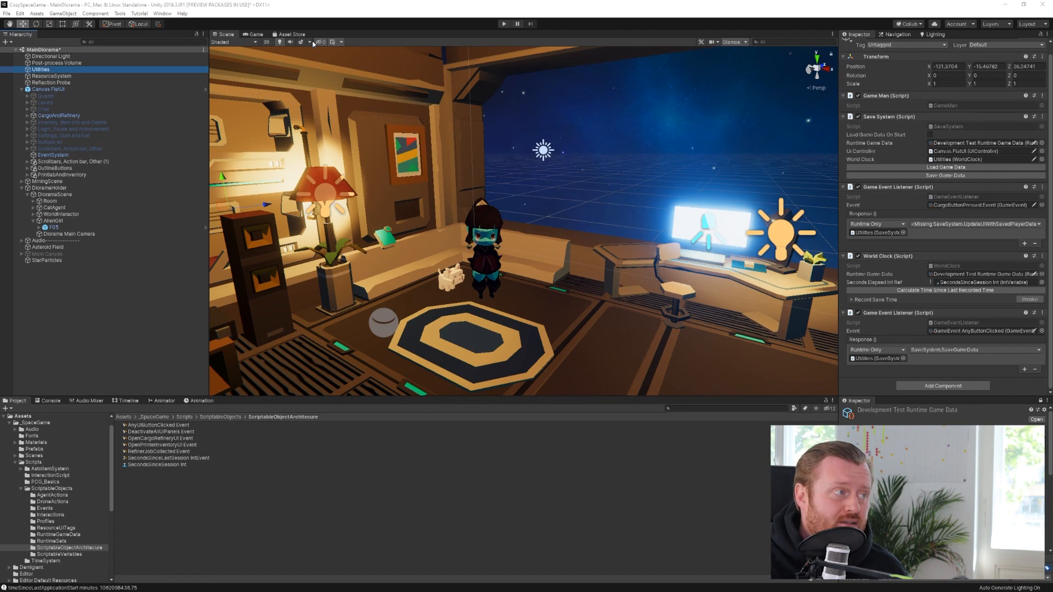
Check the ScriptableObject-Architecture Asset Store reviews (5 stars), then return to the page top.
left_click(290, 34)
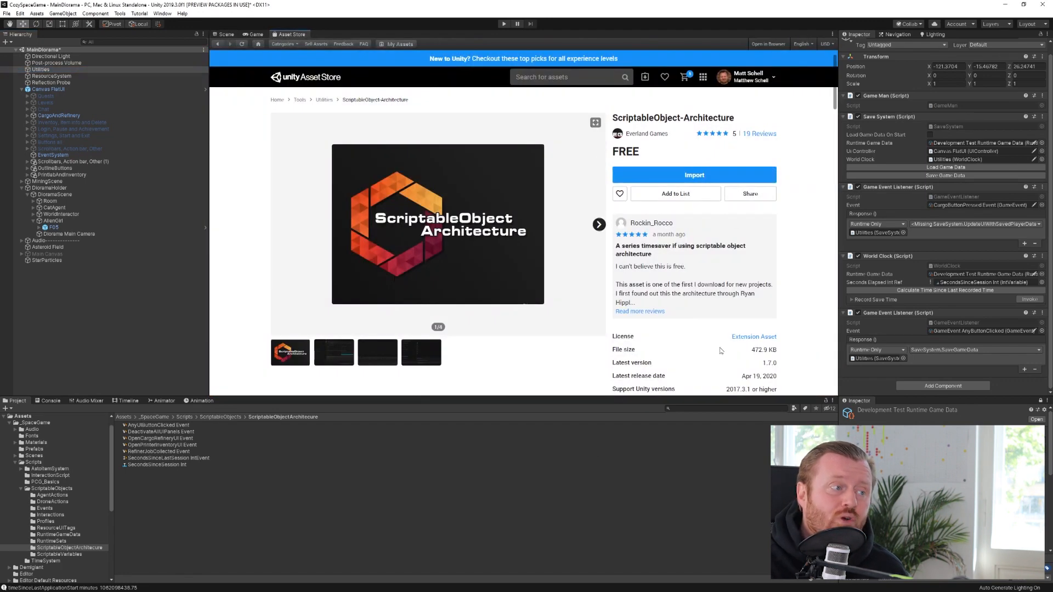
mouse_move(796, 287)
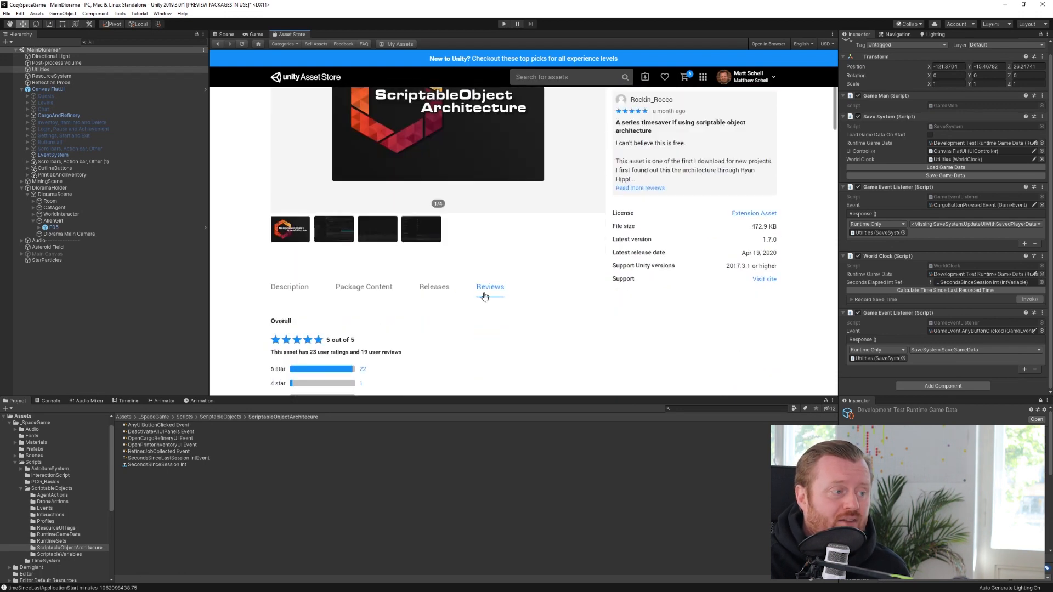
scroll("down", 3)
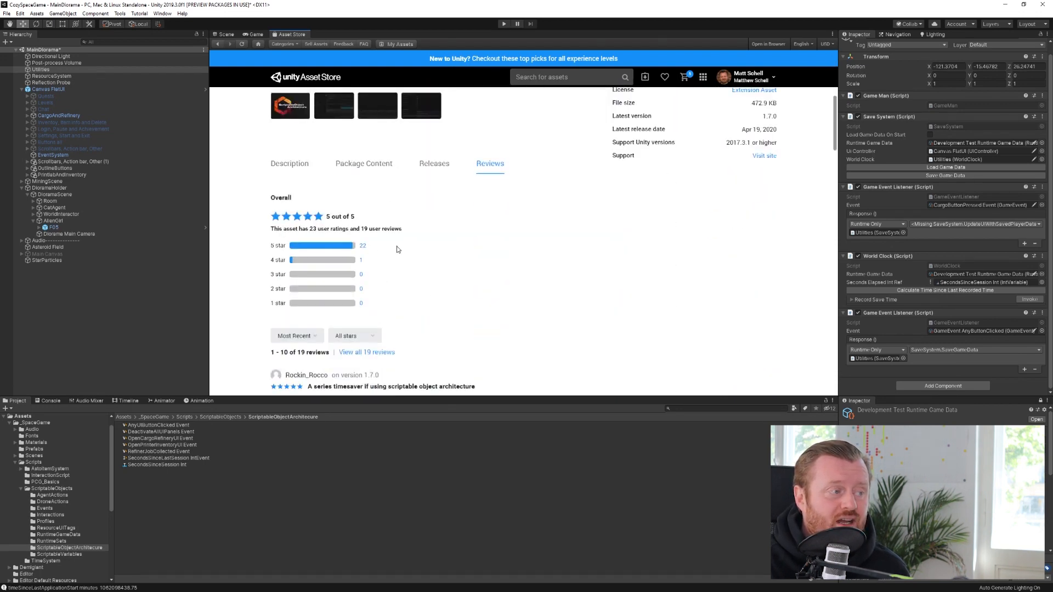
mouse_move(469, 242)
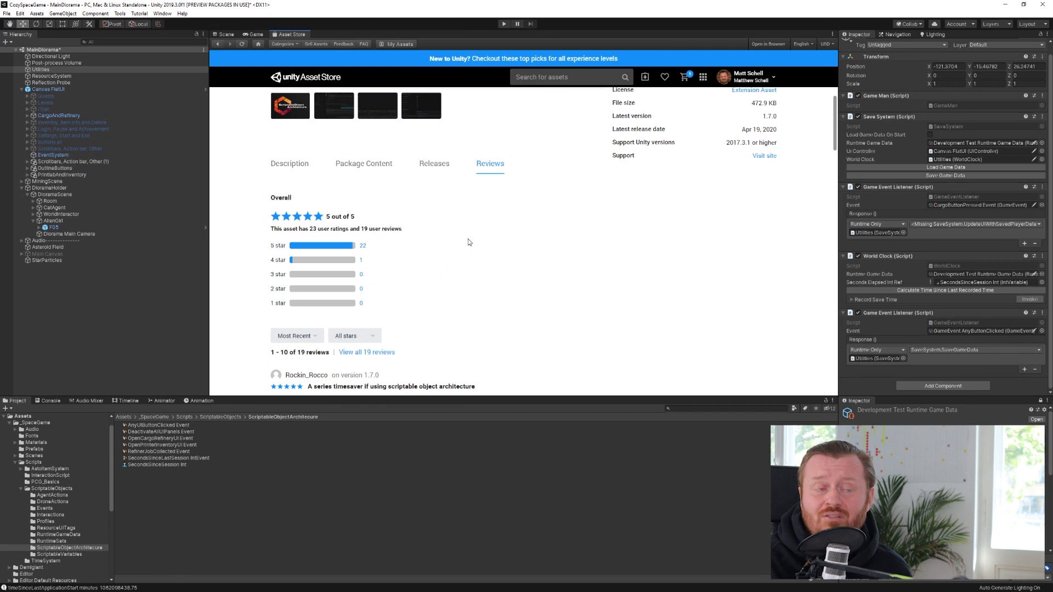
scroll("up", 3)
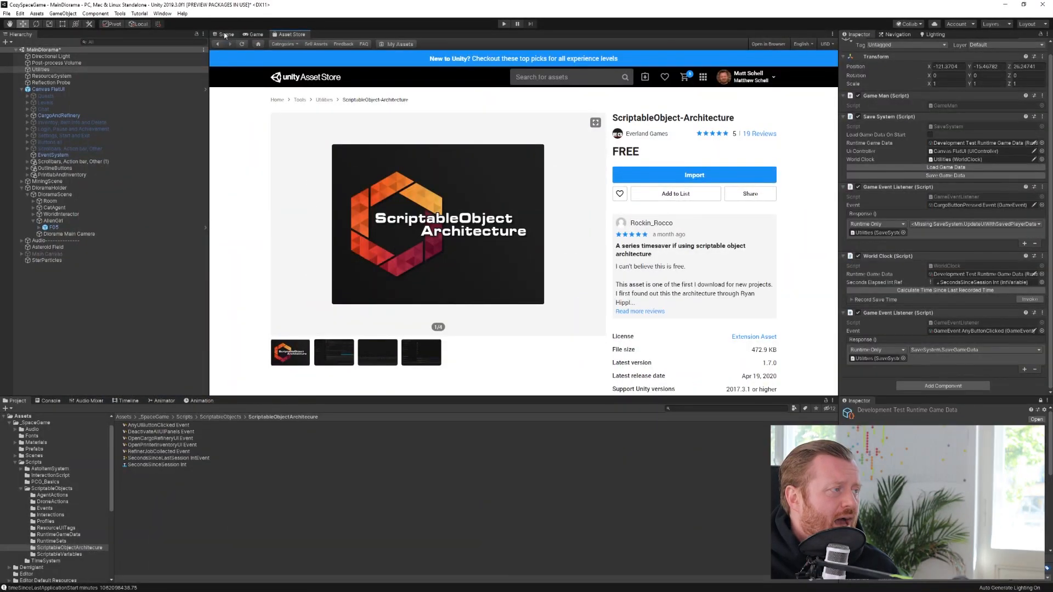
Review ResourceSystem's Refiner and listener in the scene, then select Utilities to see World Clock.
left_click(227, 34)
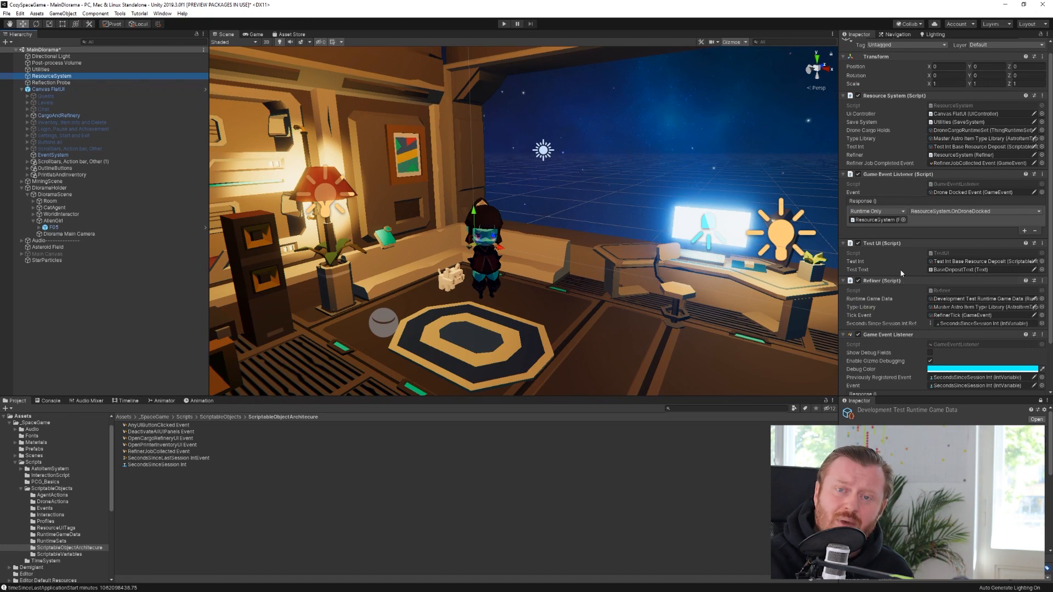
mouse_move(900, 275)
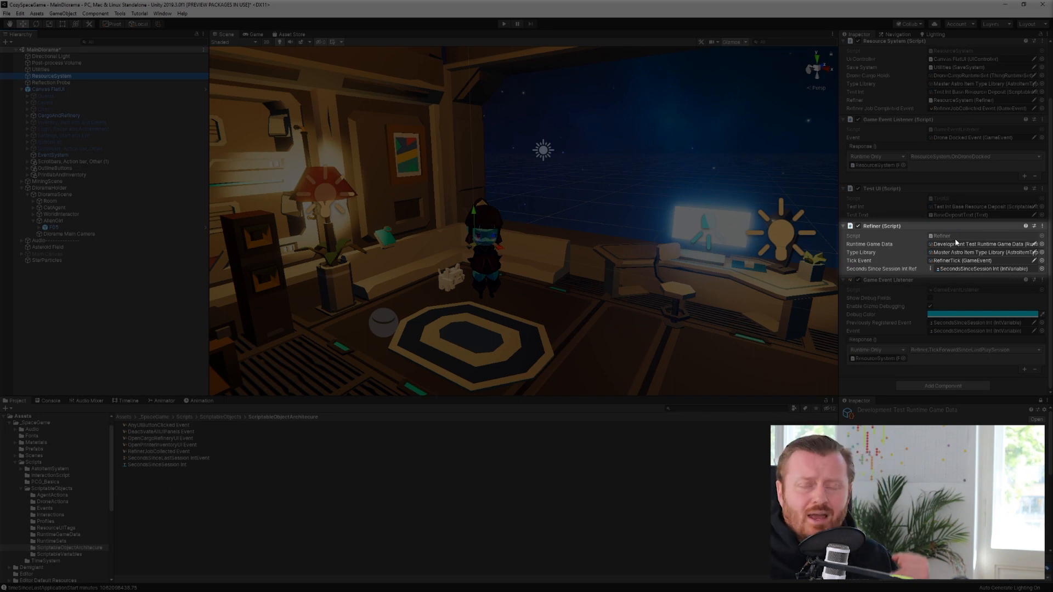
mouse_move(951, 227)
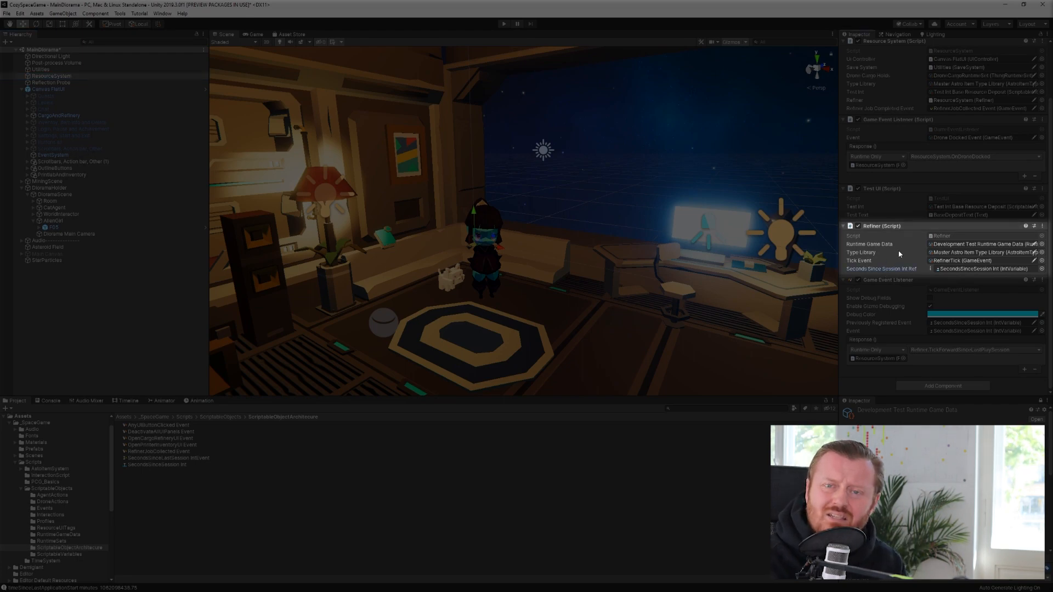
mouse_move(959, 274)
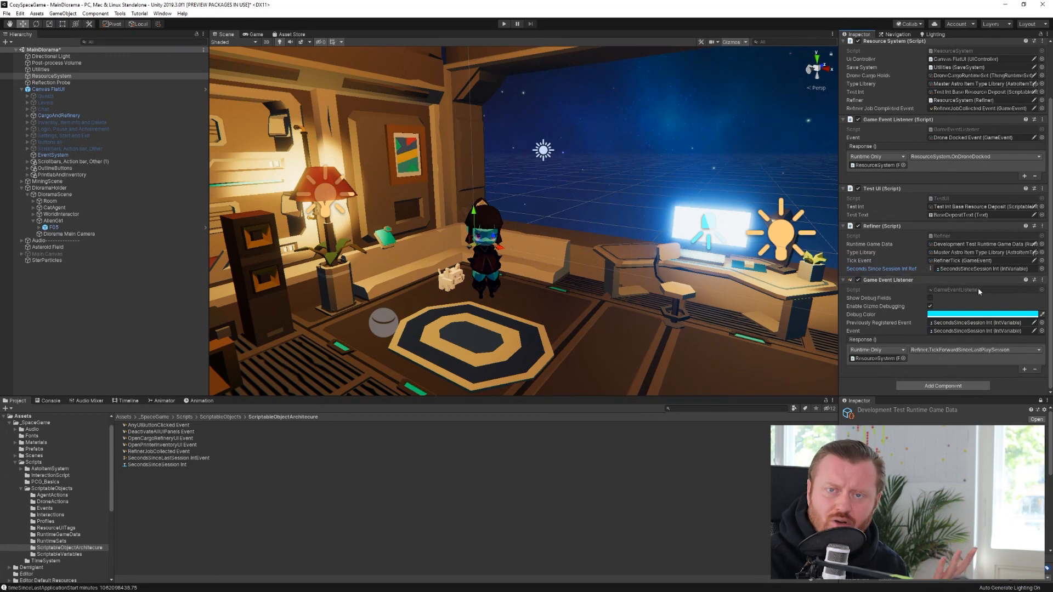
mouse_move(984, 301)
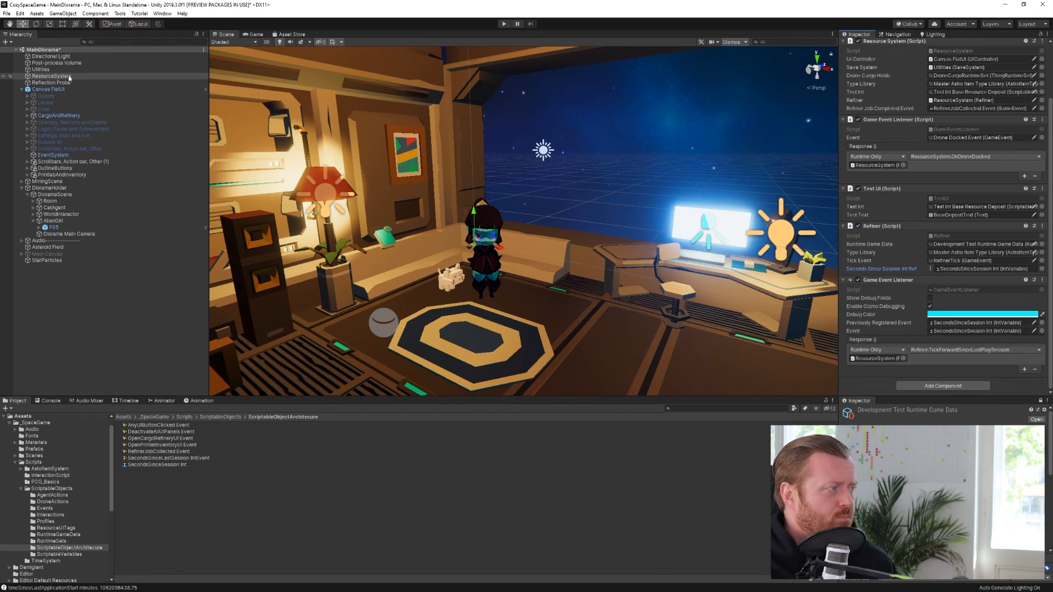
left_click(40, 70)
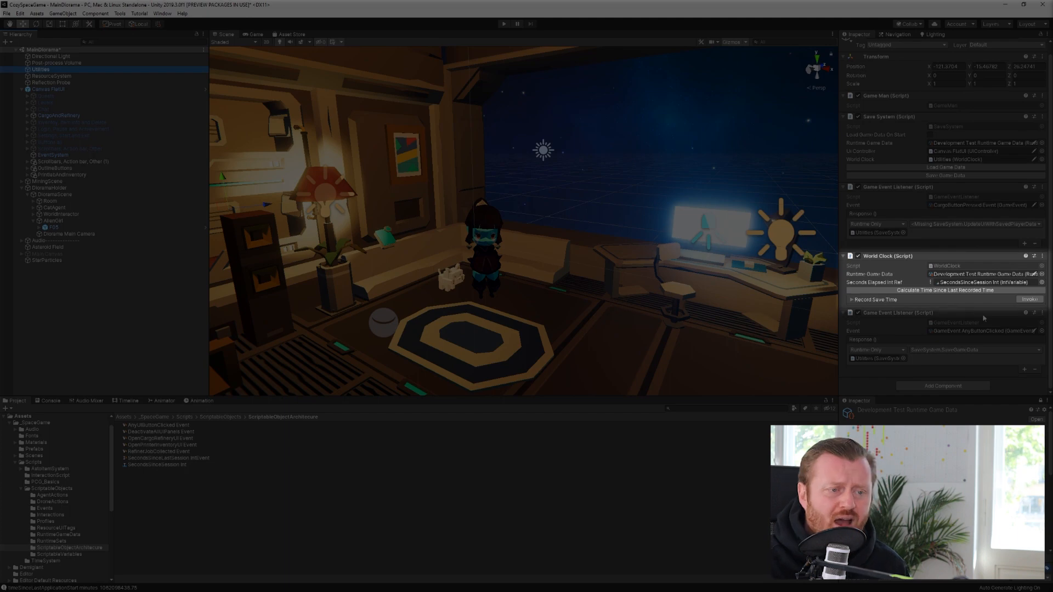
mouse_move(876, 285)
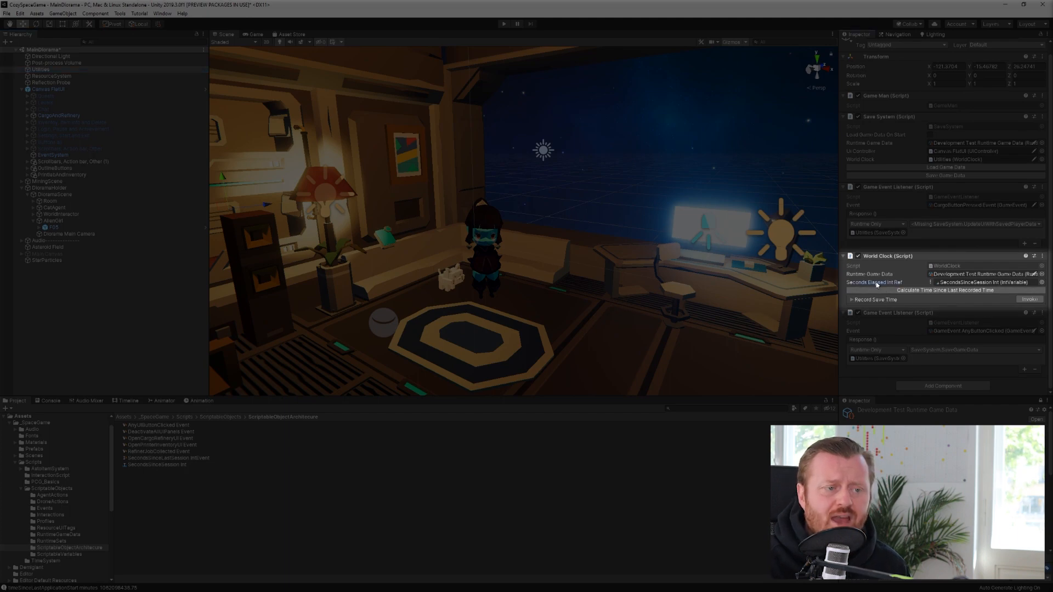
left_click(156, 464)
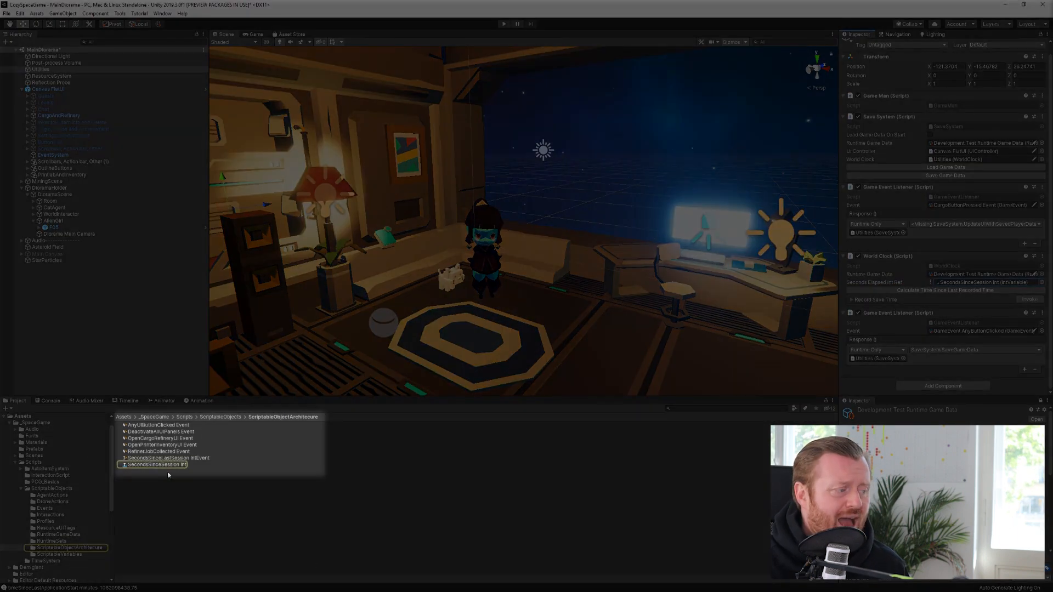
left_click(155, 464)
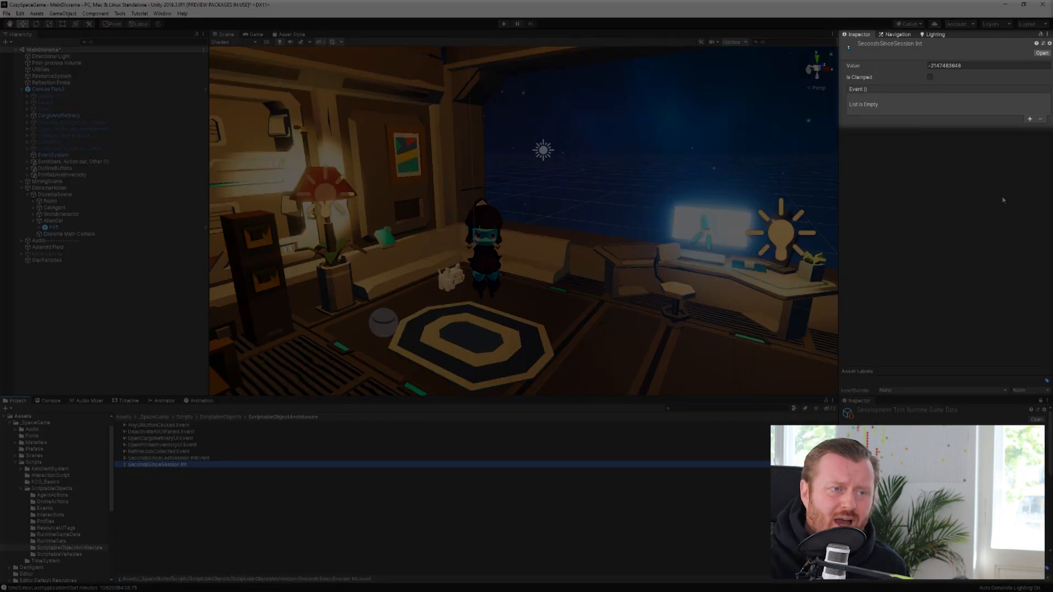
mouse_move(996, 200)
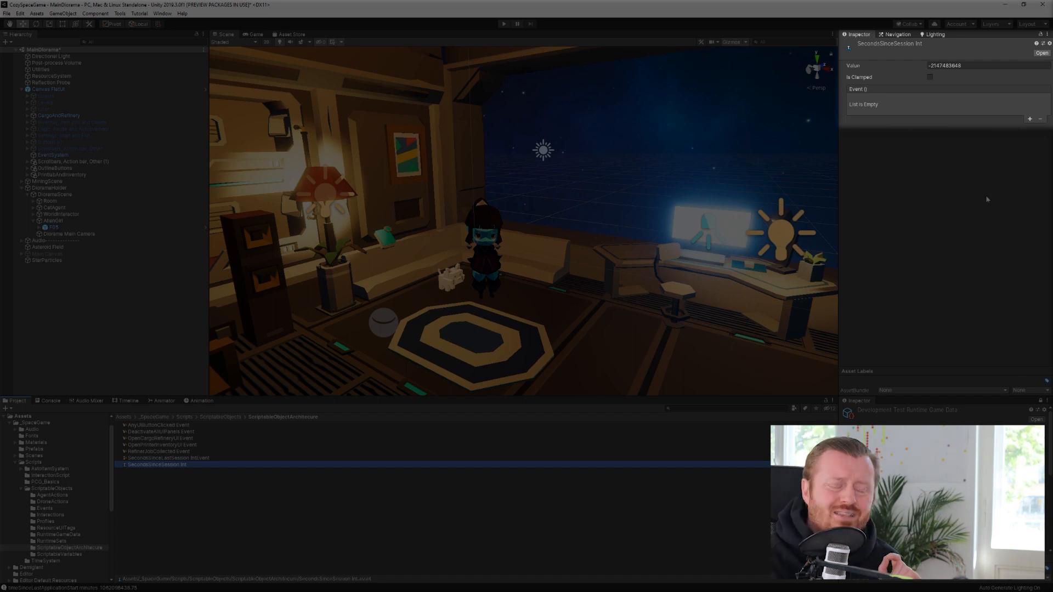
mouse_move(1001, 201)
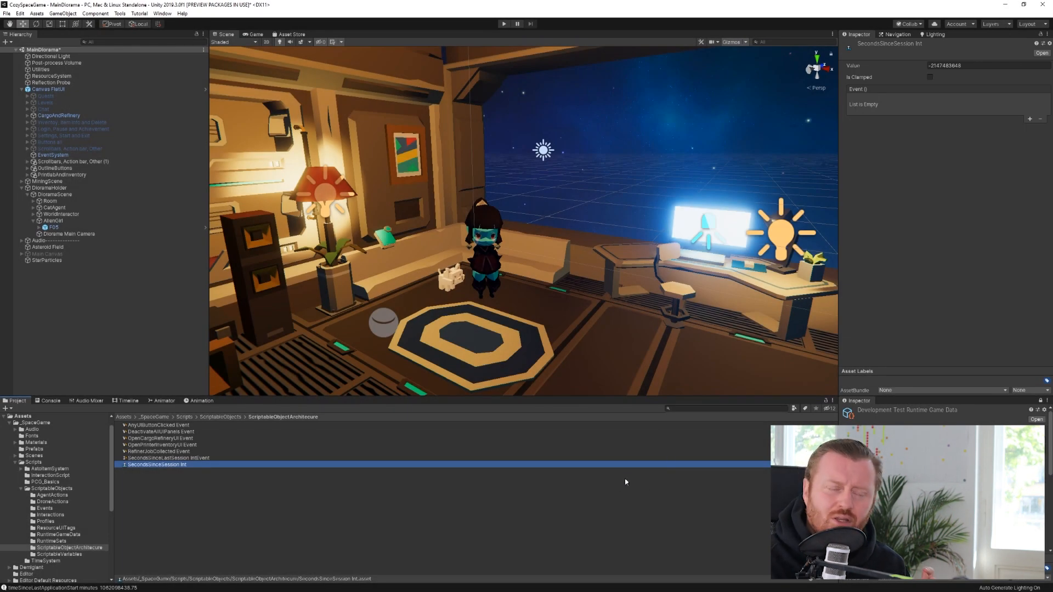
left_click(40, 69)
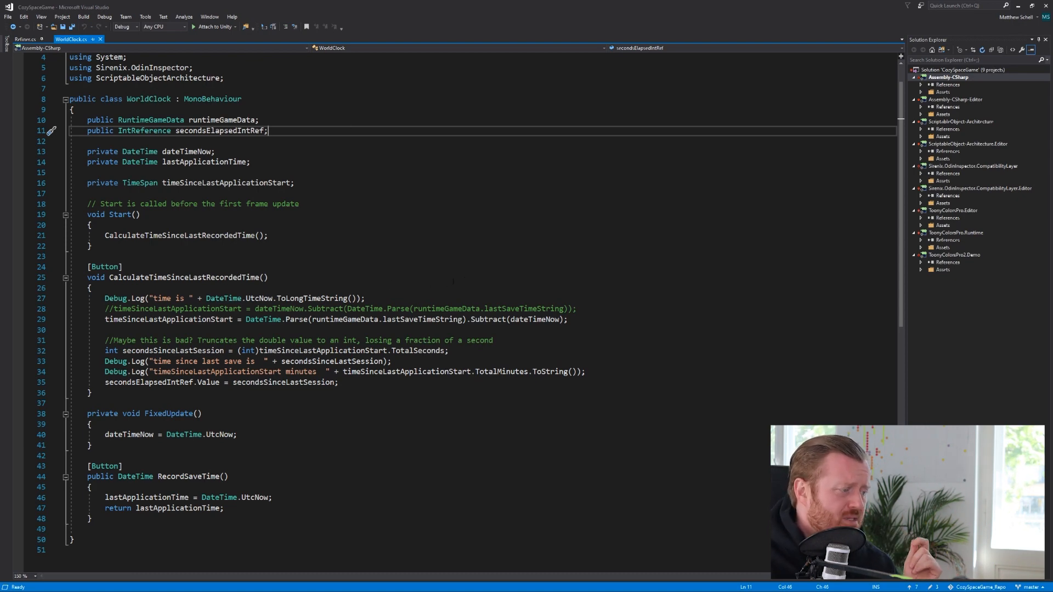
left_click(339, 383)
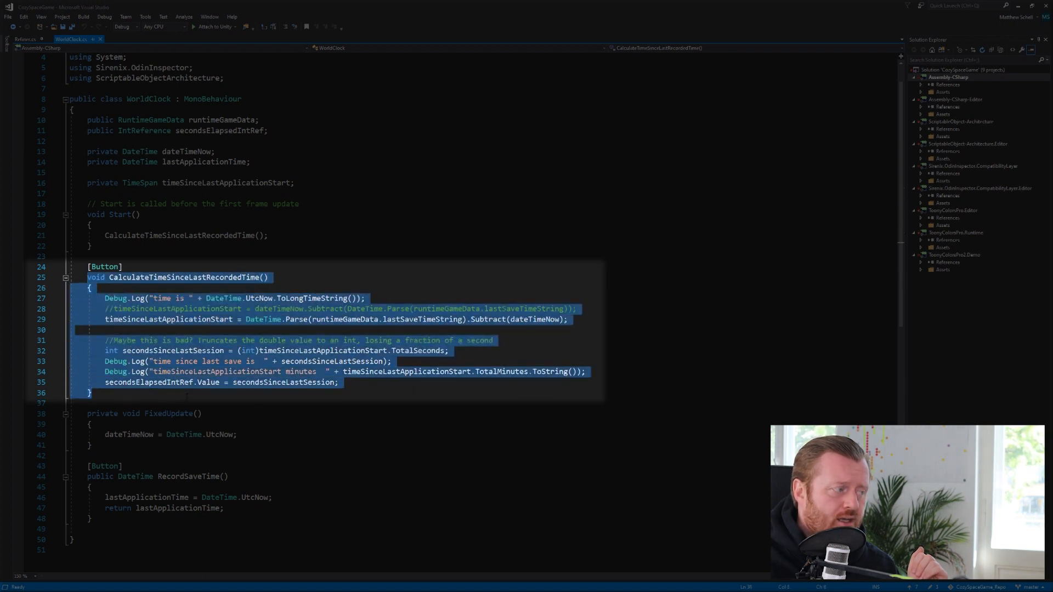
left_click(339, 382)
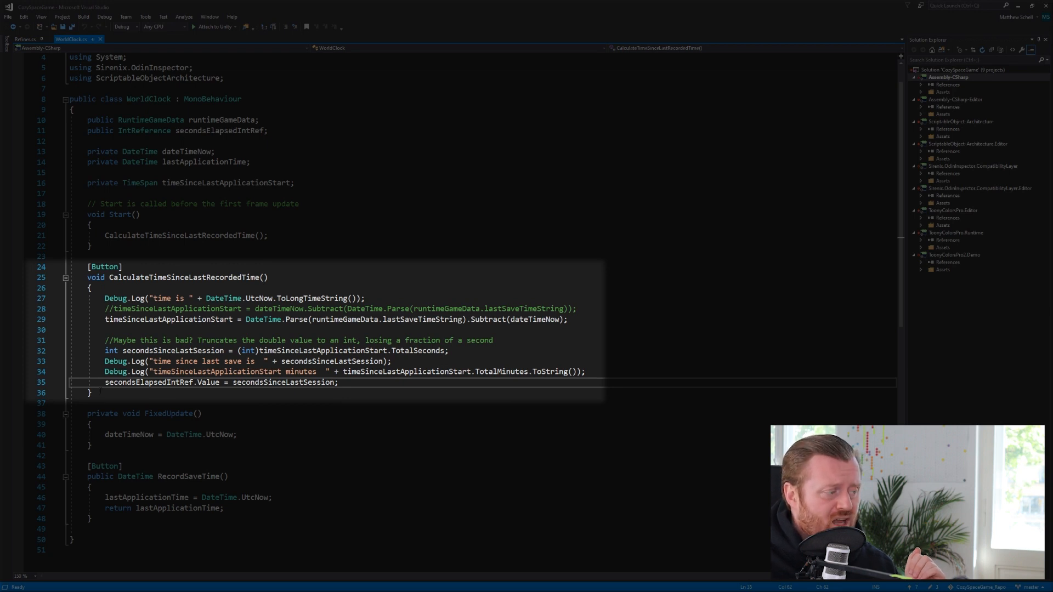
double_click(147, 383)
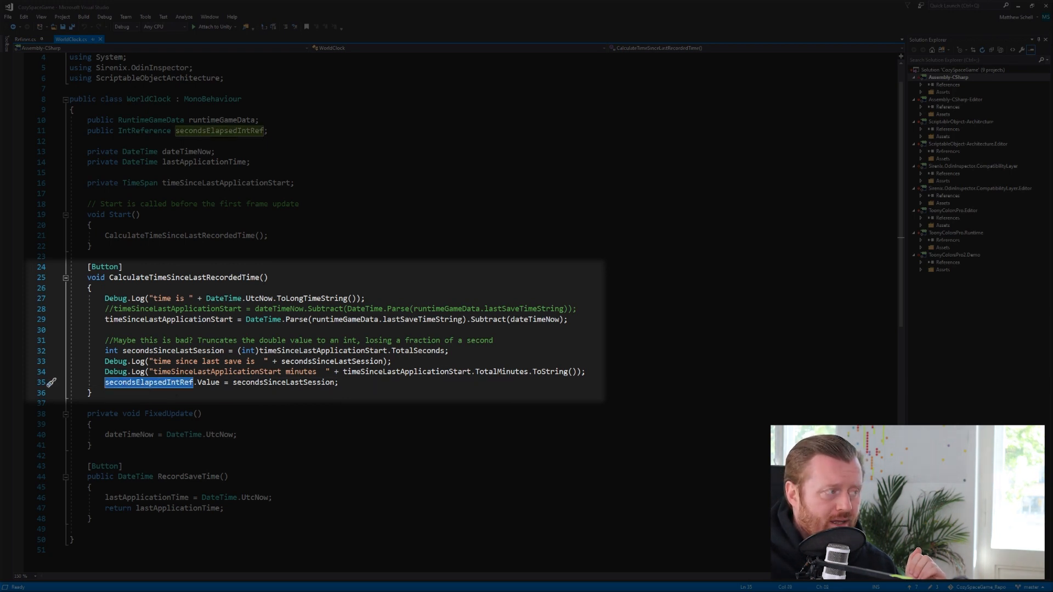
double_click(206, 382)
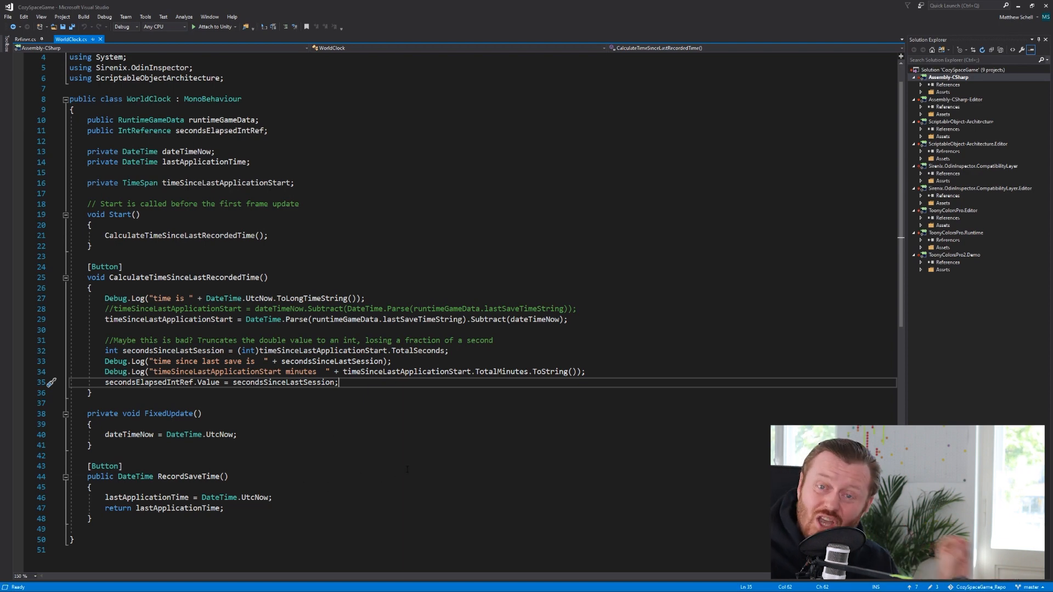
Return to the Unity space scene and select the ResourceSystem GameObject in the Hierarchy.
left_click(90, 393)
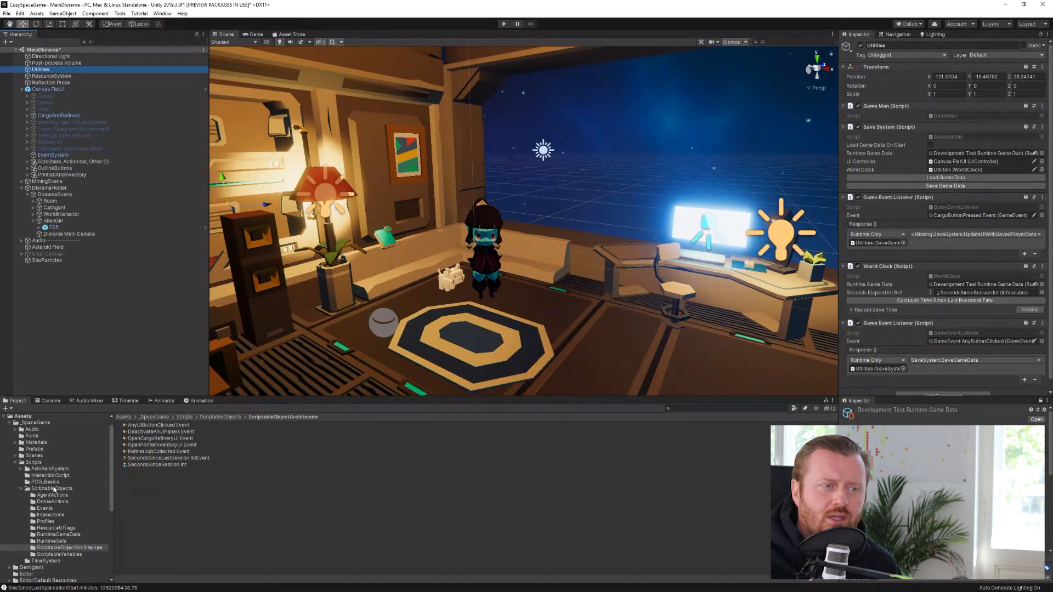
mouse_move(652, 514)
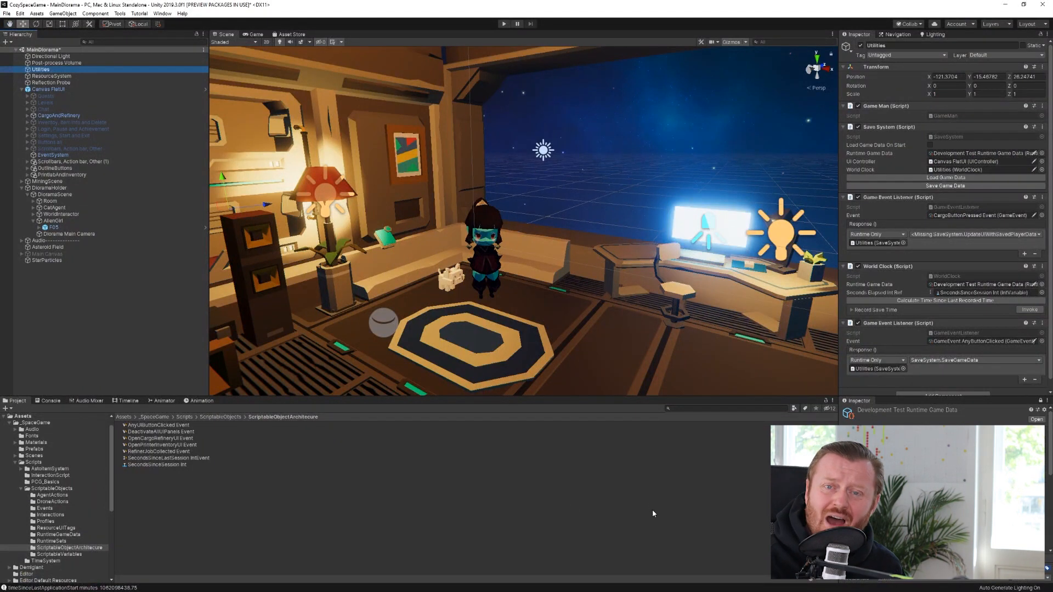
mouse_move(636, 503)
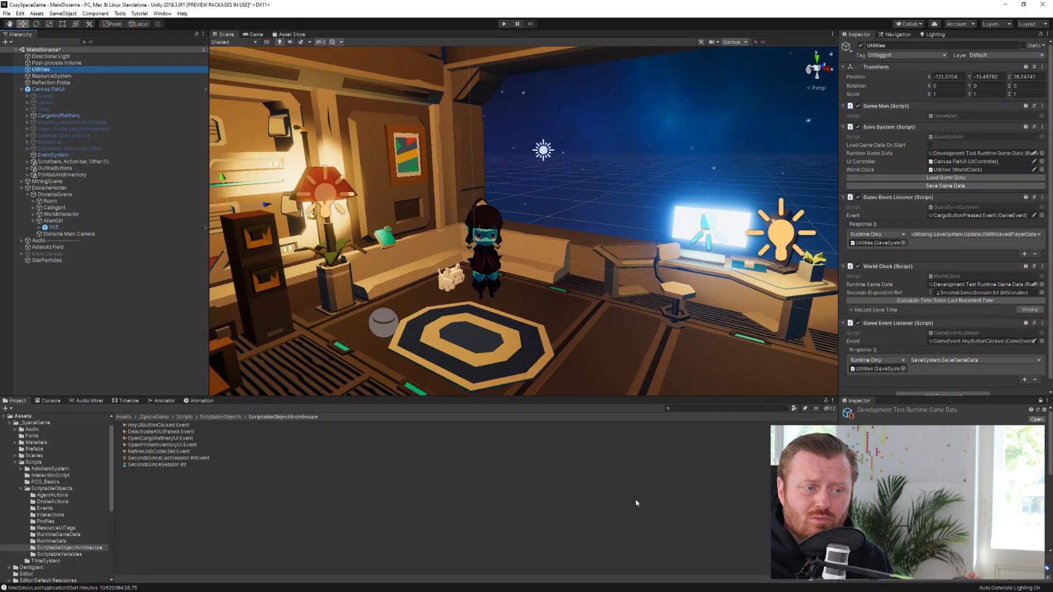
left_click(51, 76)
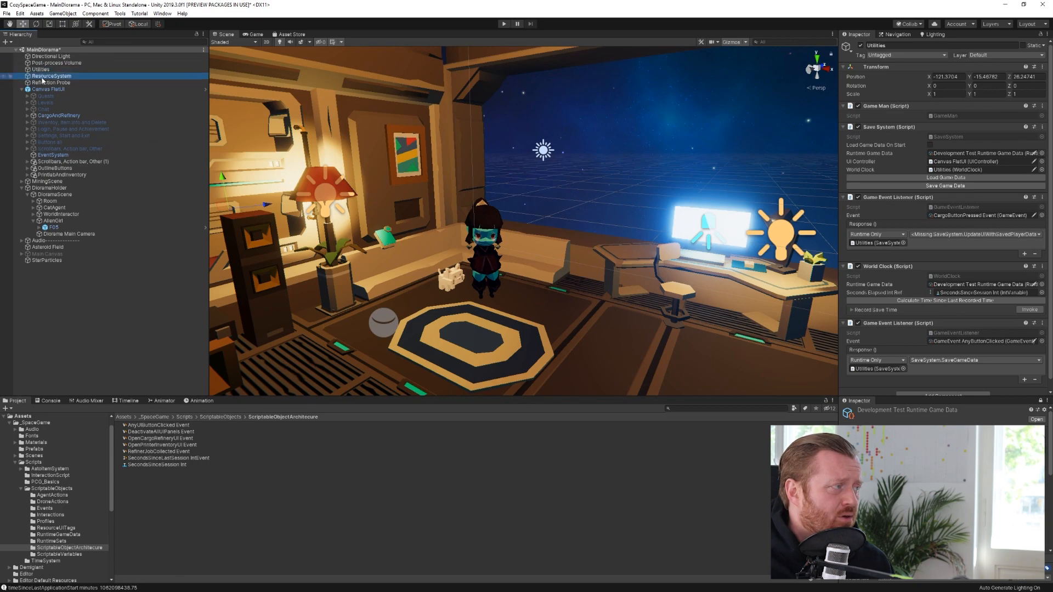
Inspect ResourceSystem's Game Event Listener and follow its Response target to the Refiner script.
left_click(51, 75)
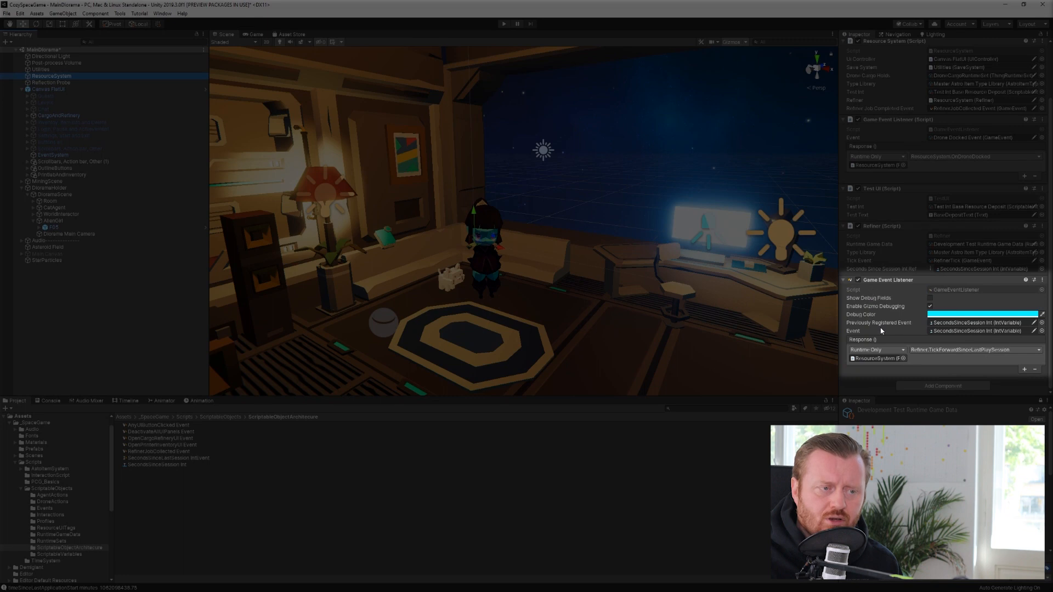
mouse_move(906, 337)
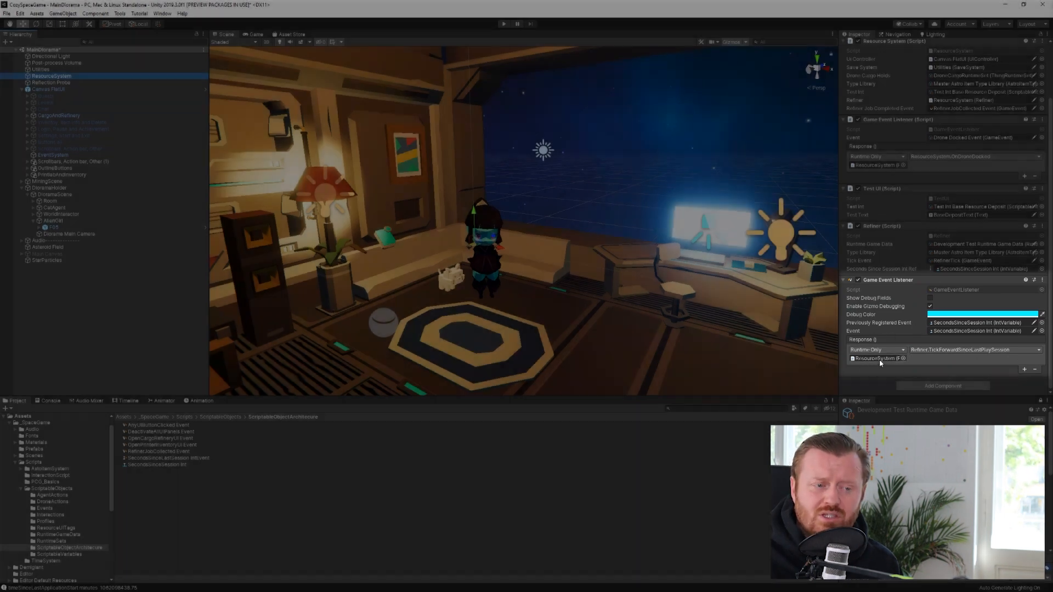
left_click(970, 349)
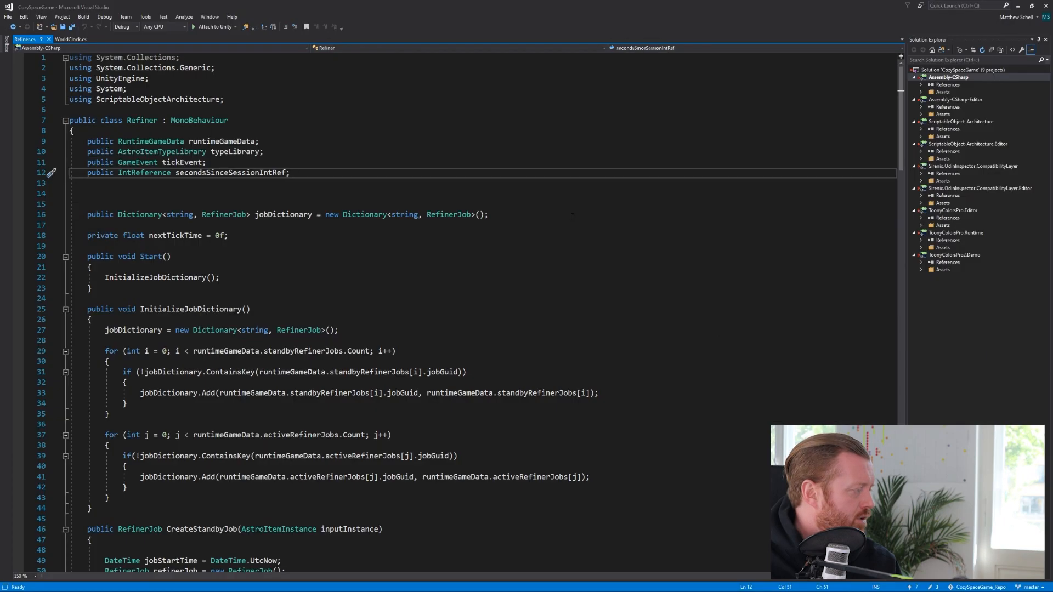
Read Refiner.cs's secondsSinceSessionIntRef field, then go back to the ScriptableObject-Architecture store page.
scroll("down", 3)
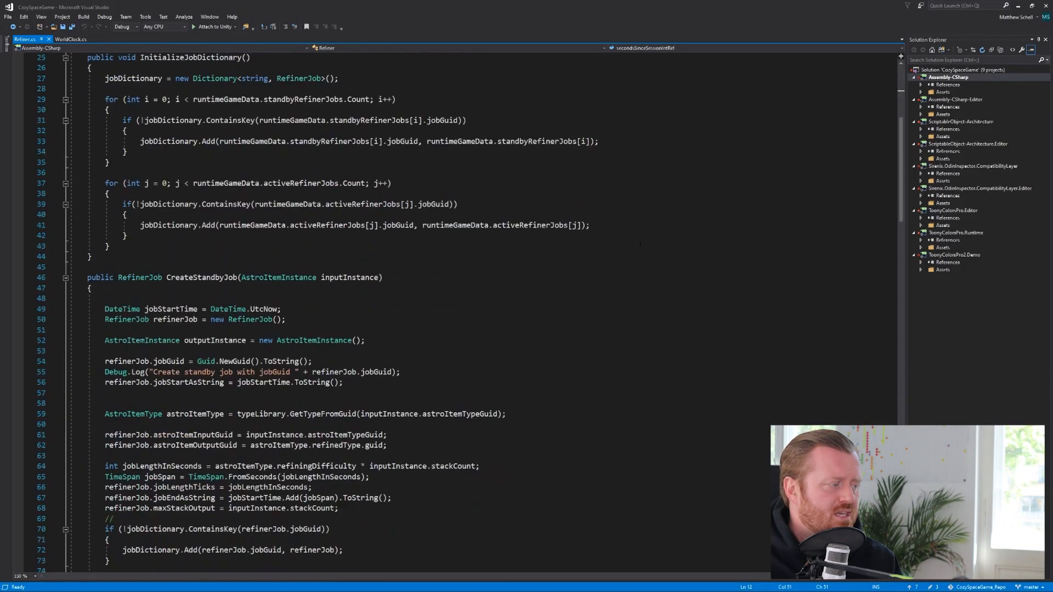
scroll("down", 3)
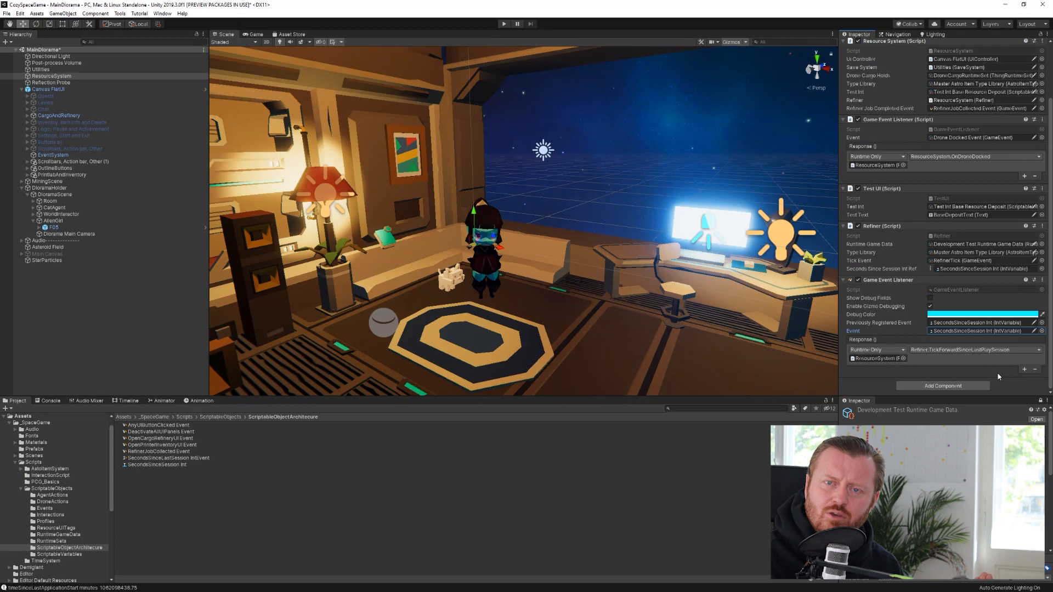
mouse_move(1010, 369)
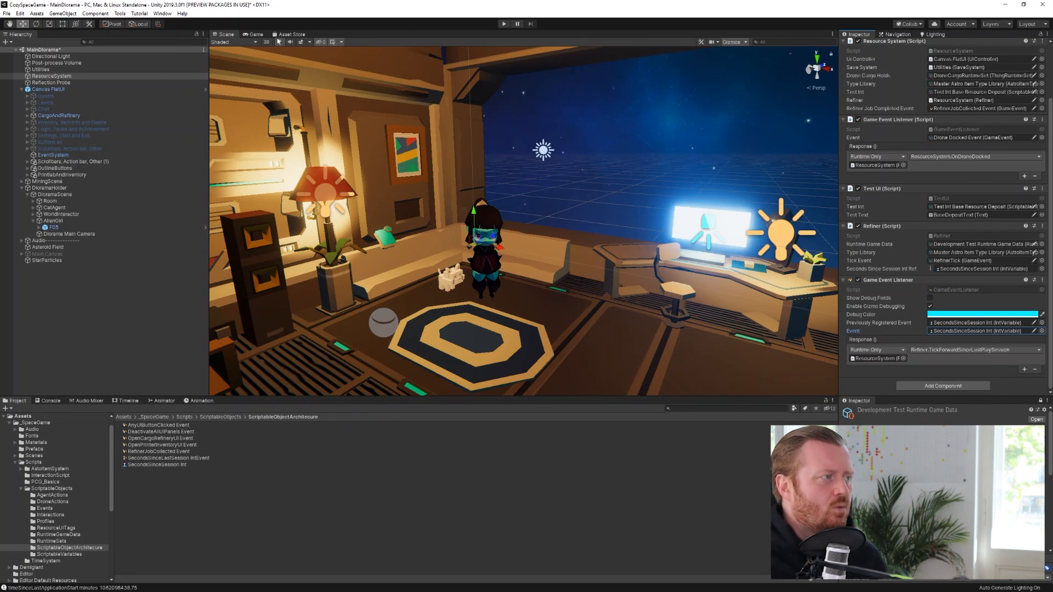
left_click(291, 34)
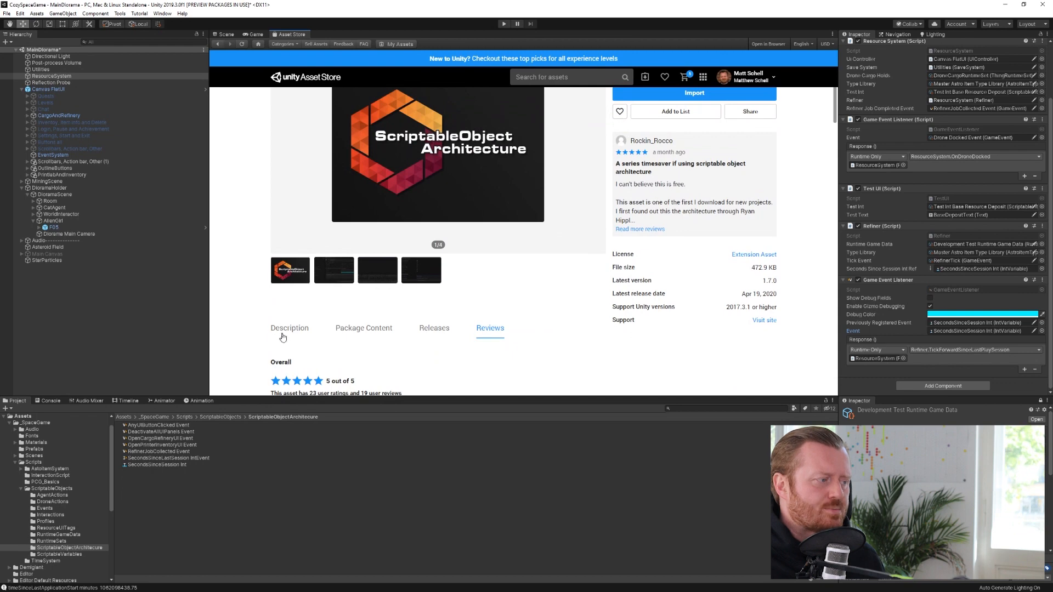
Read the asset description and follow its link to the DanielEverland/ScriptableObject-Architecture GitHub repository.
scroll("up", 3)
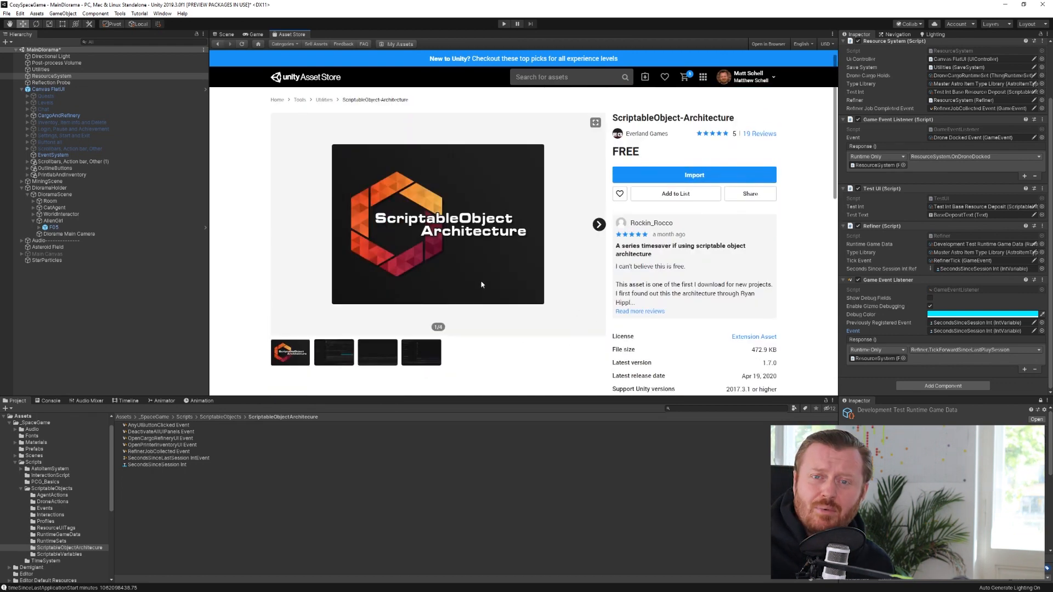
scroll("down", 3)
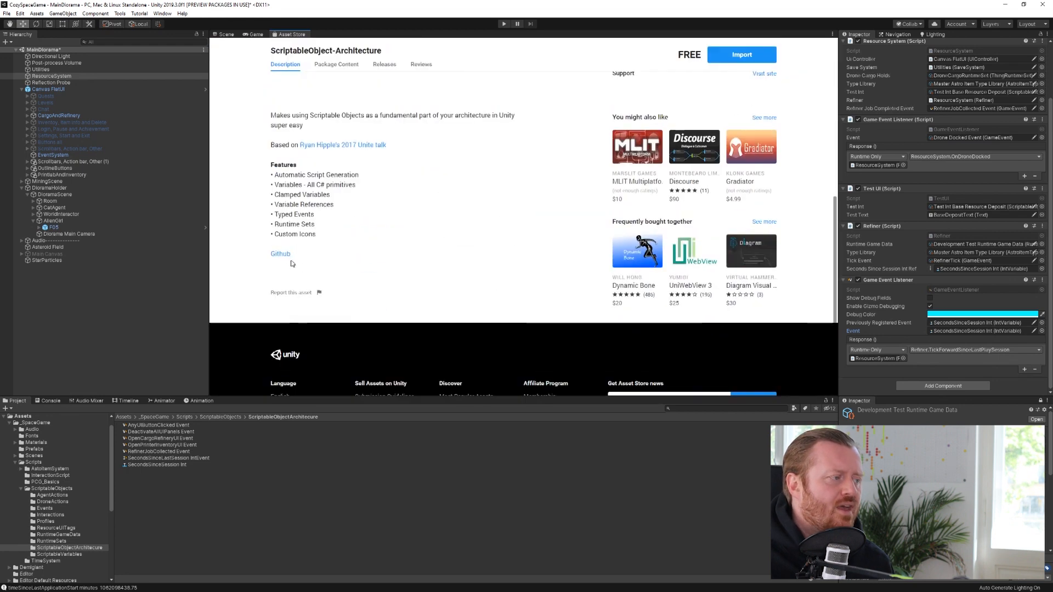
mouse_move(283, 258)
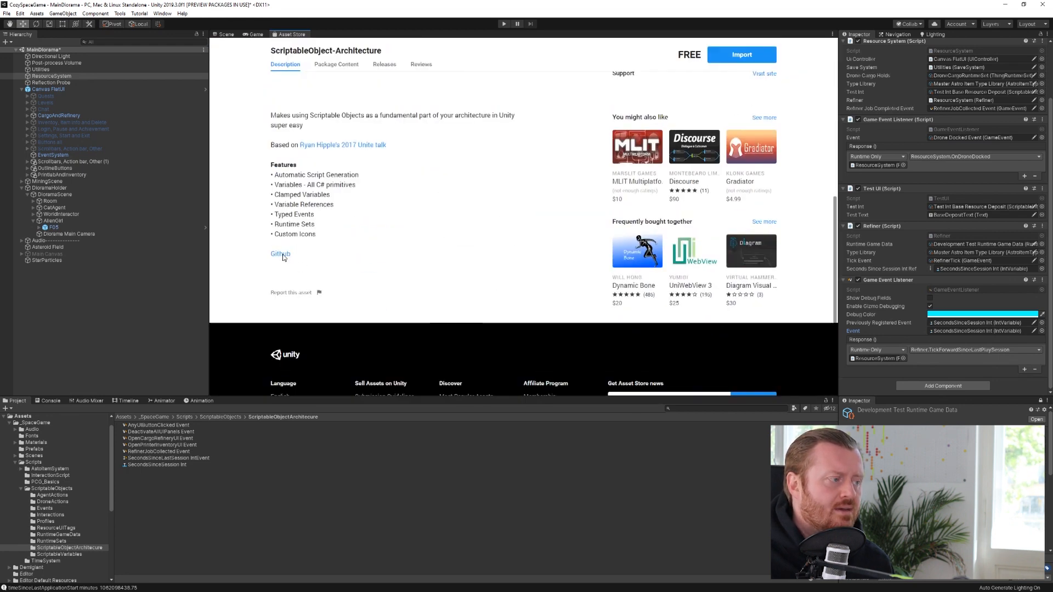
left_click(279, 254)
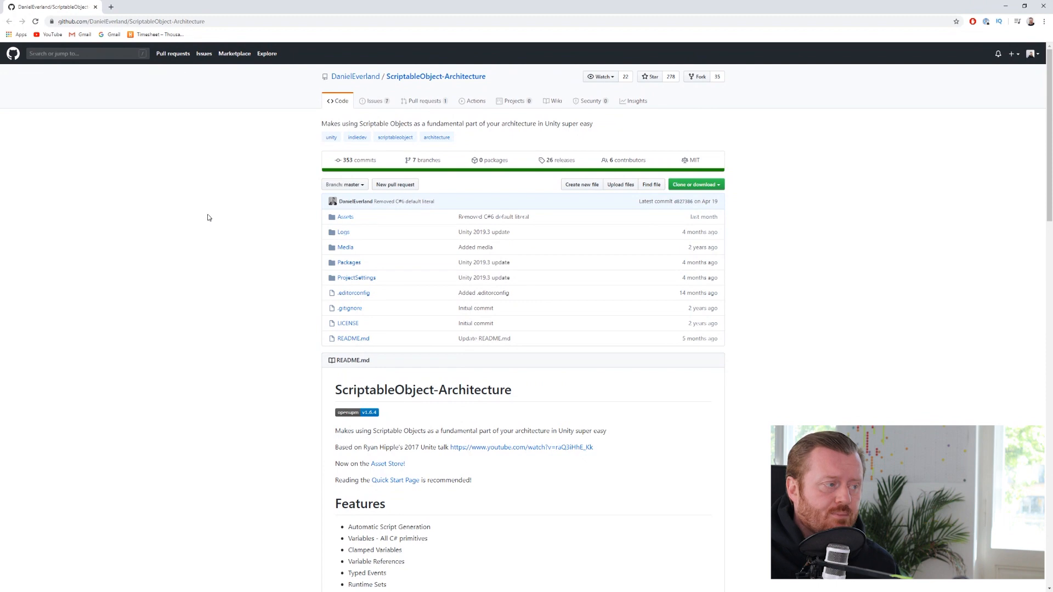
scroll("down", 3)
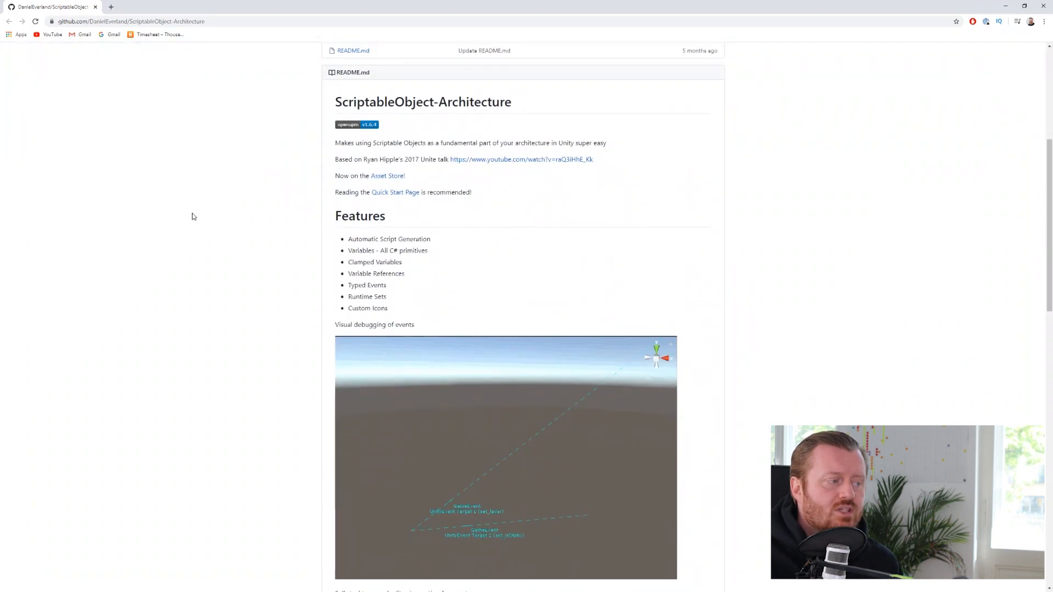
scroll("down", 3)
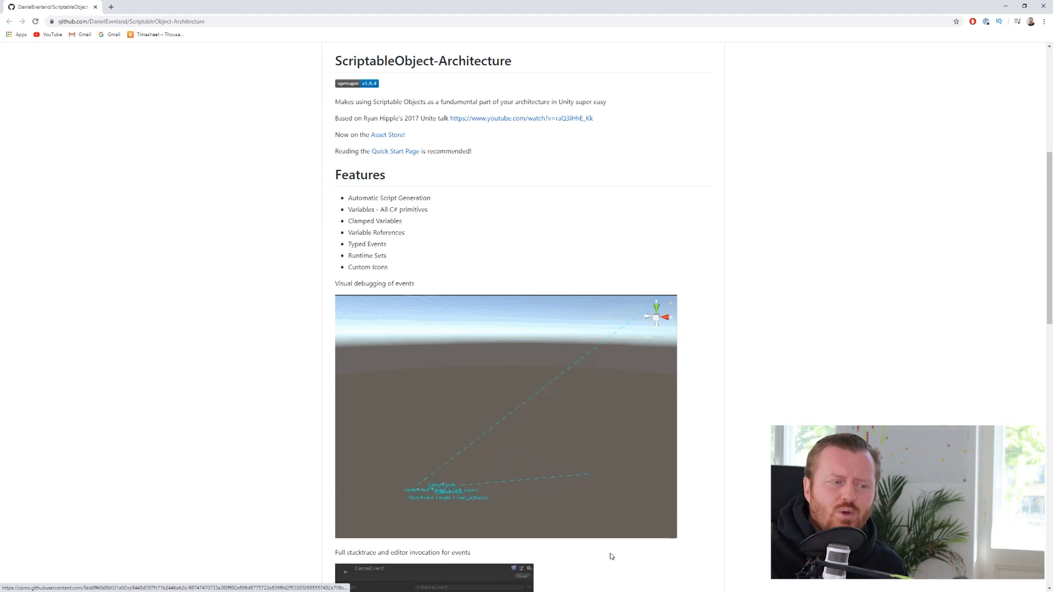
scroll("down", 3)
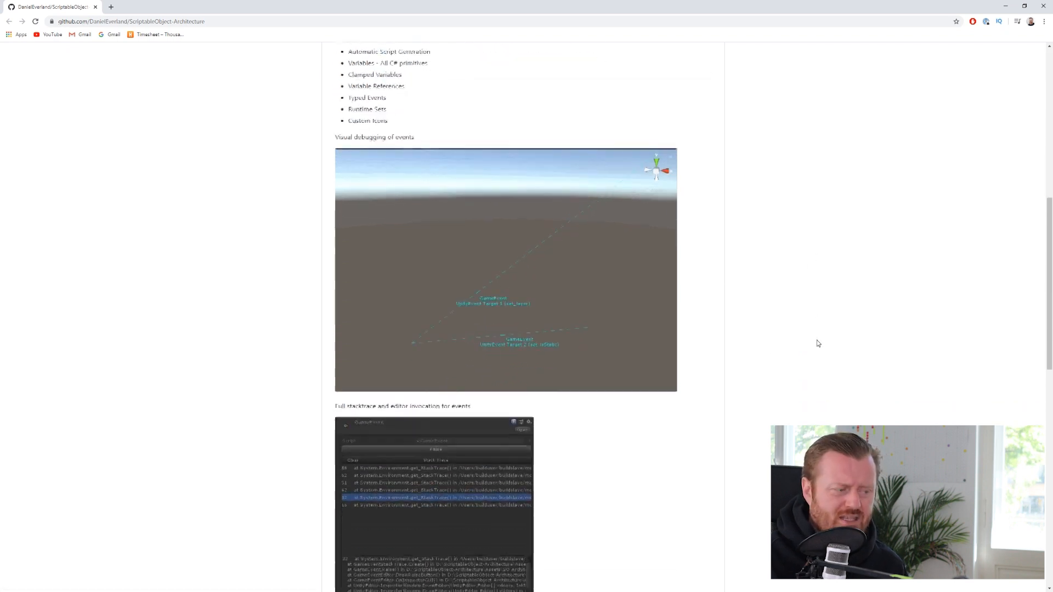
scroll("down", 3)
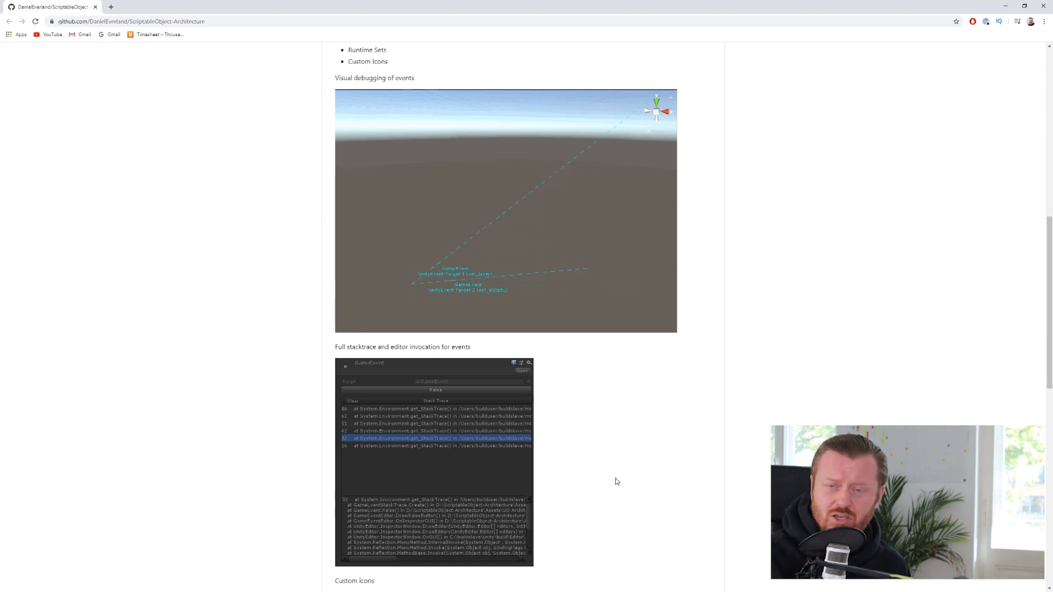
scroll("down", 3)
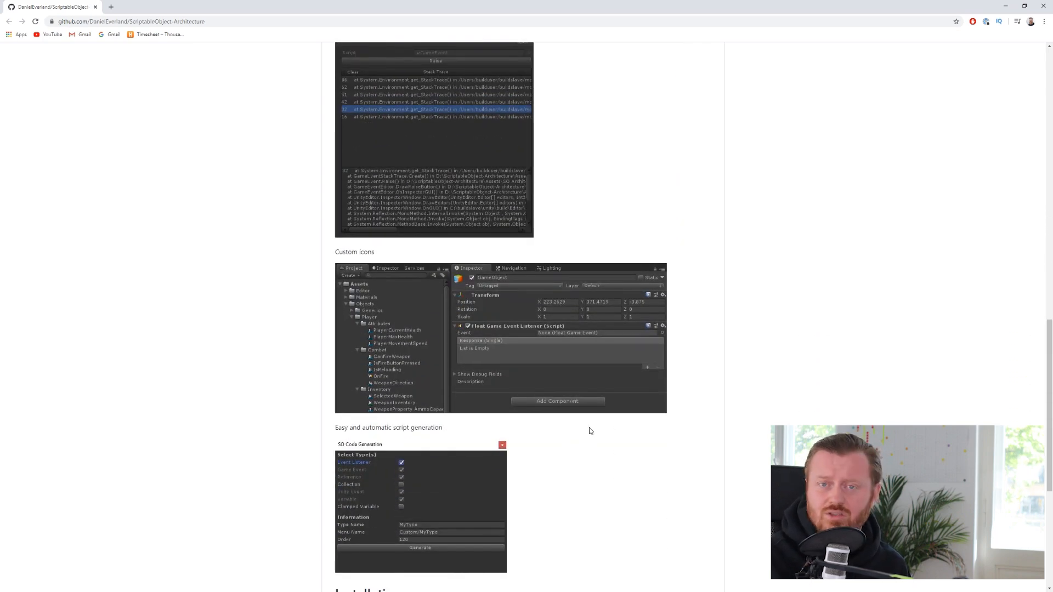
scroll("down", 3)
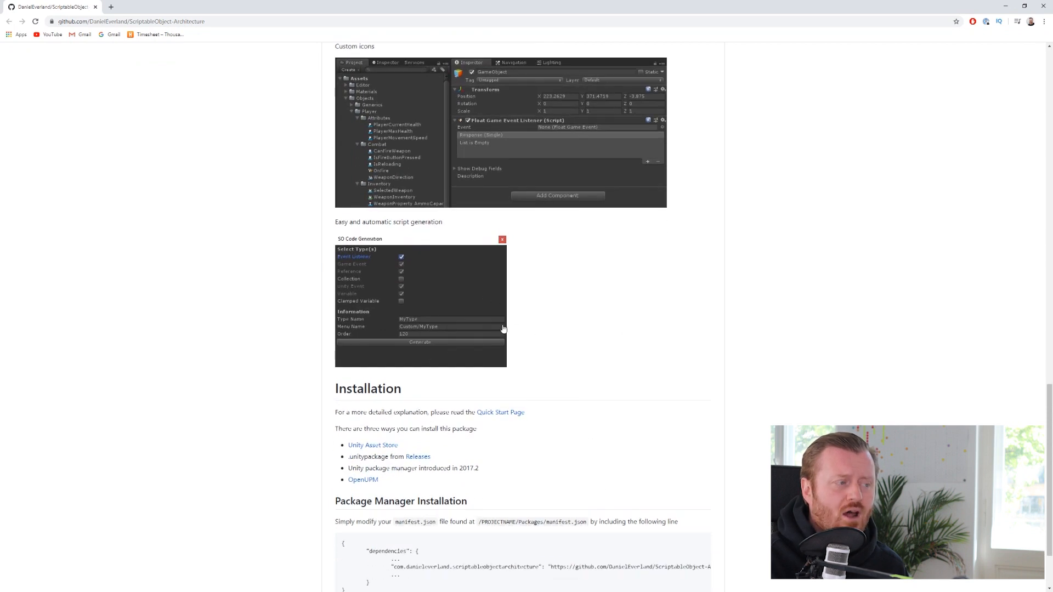
mouse_move(570, 331)
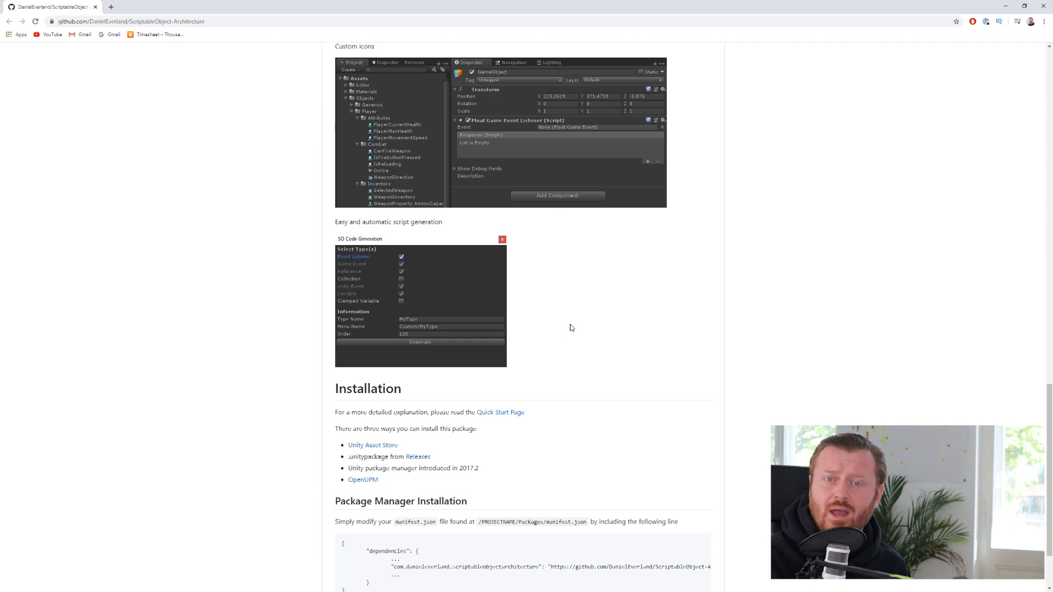
scroll("down", 3)
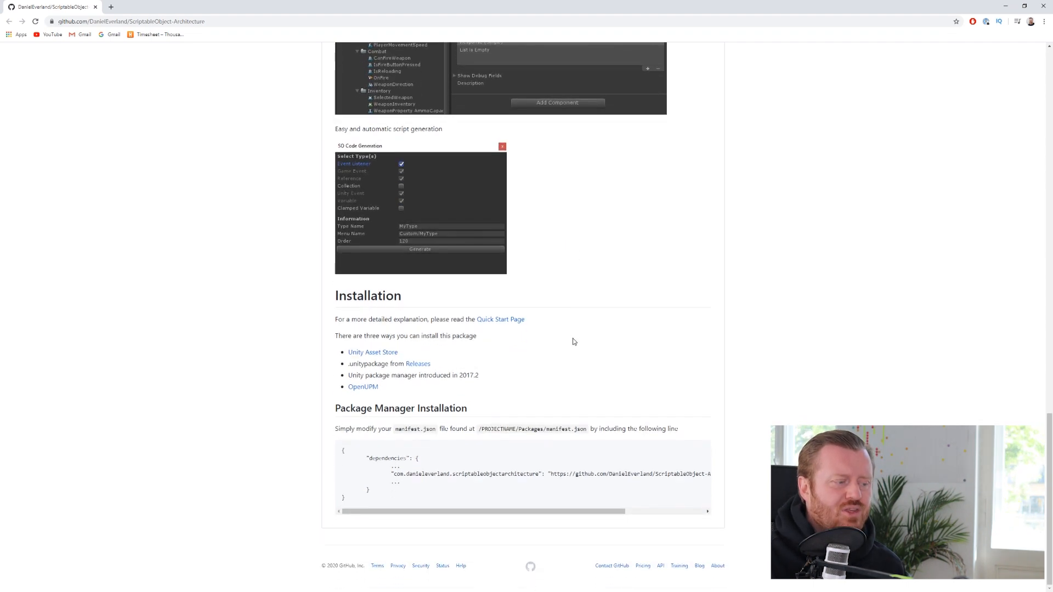
scroll("up", 3)
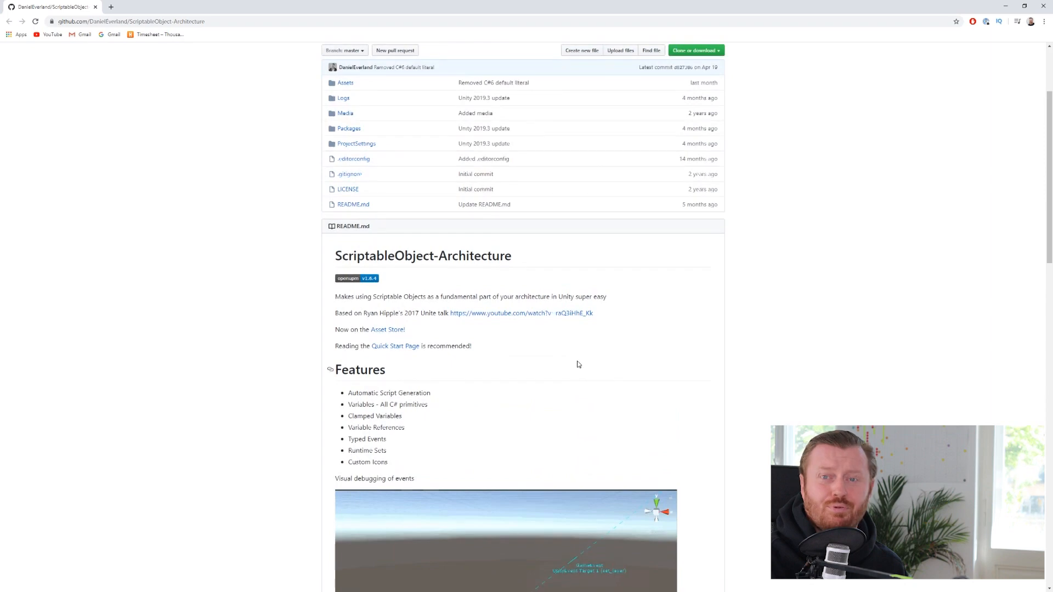
scroll("up", 3)
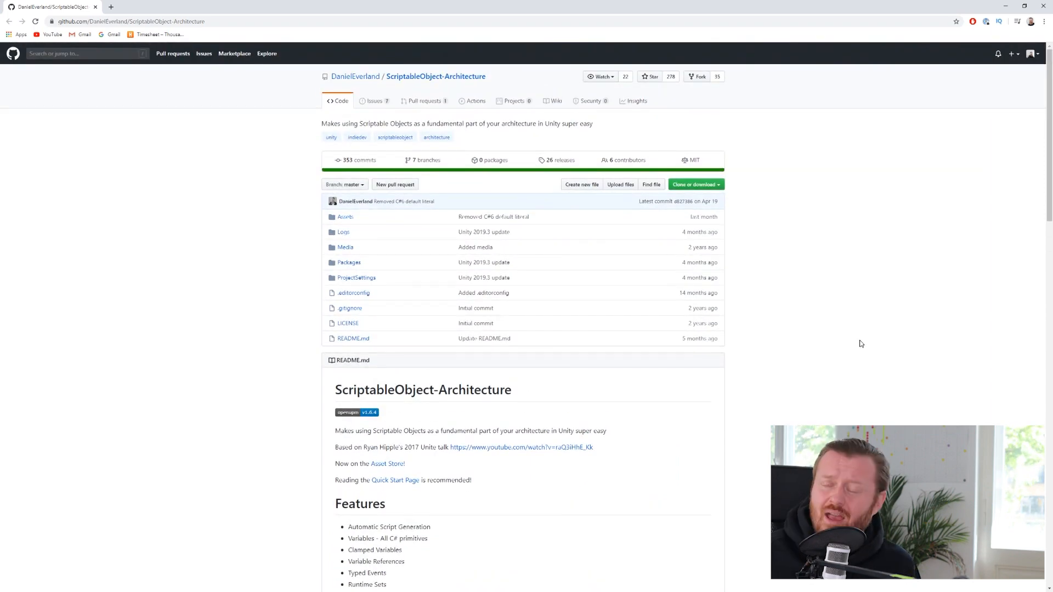